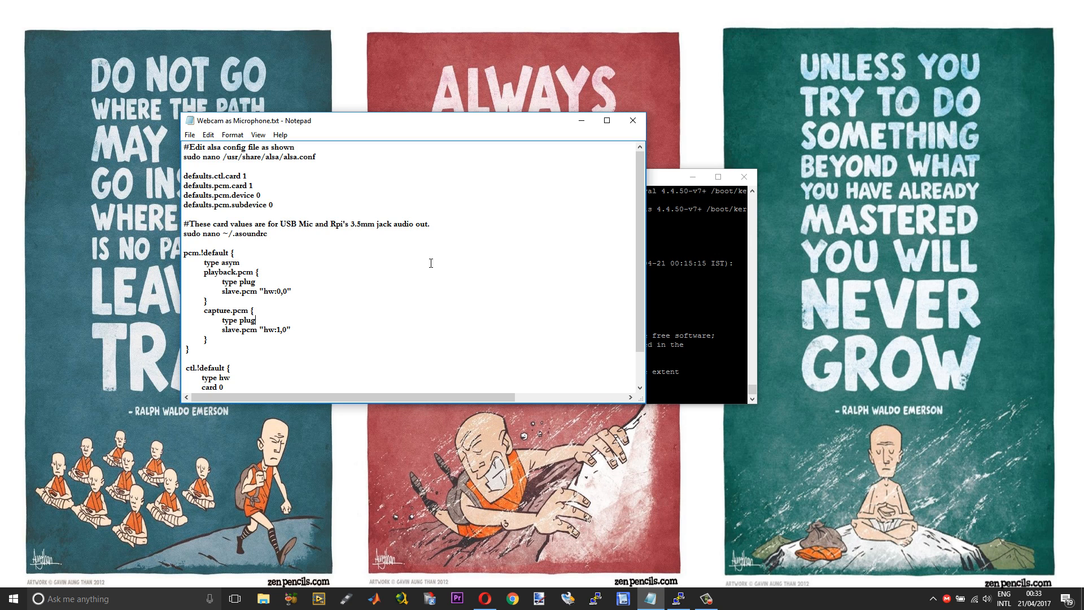
mouse_move(337, 258)
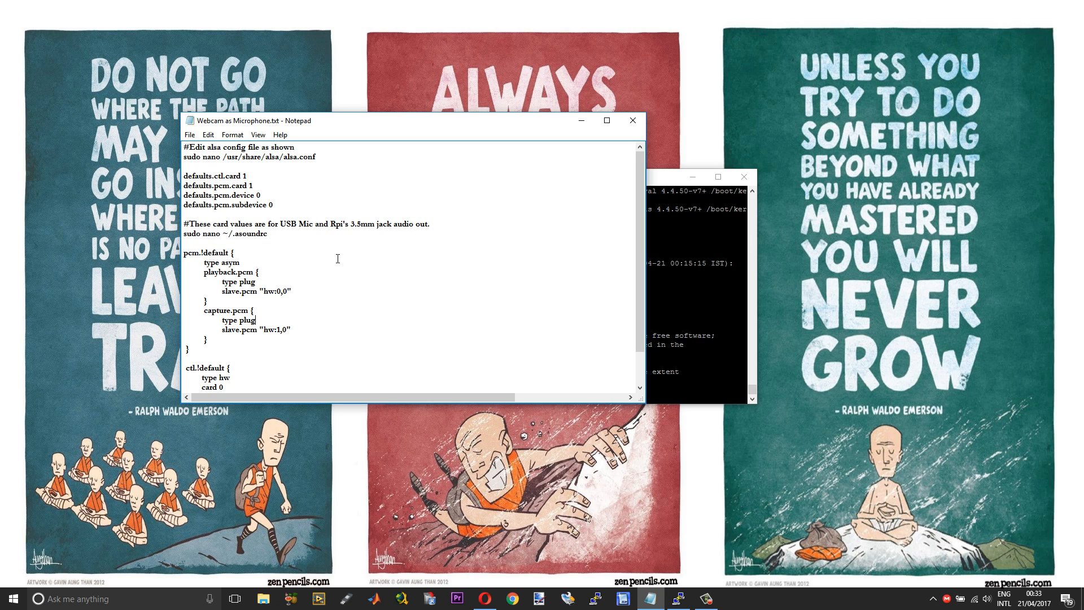
Step: Copy the nano command for /usr/share/alsa/alsa.conf from the Notepad notes
scroll(down, 3)
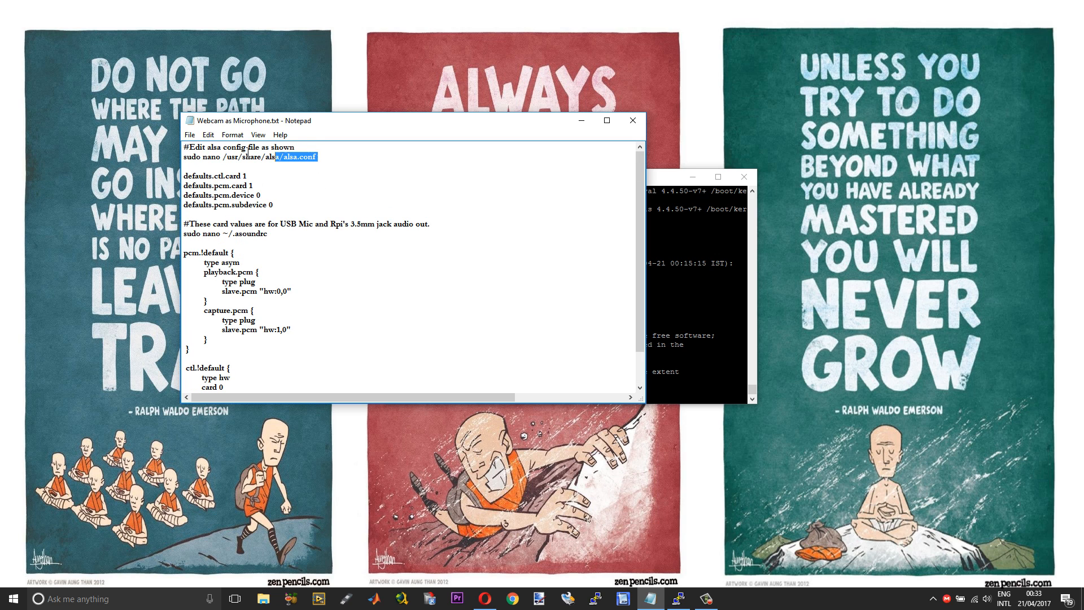
right_click(214, 157)
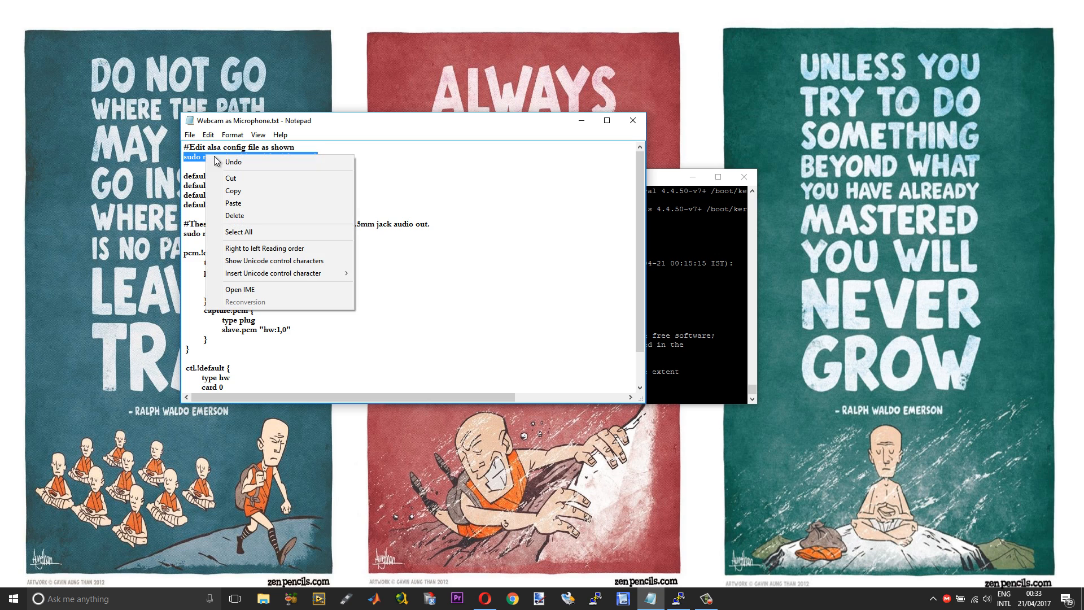
mouse_move(259, 193)
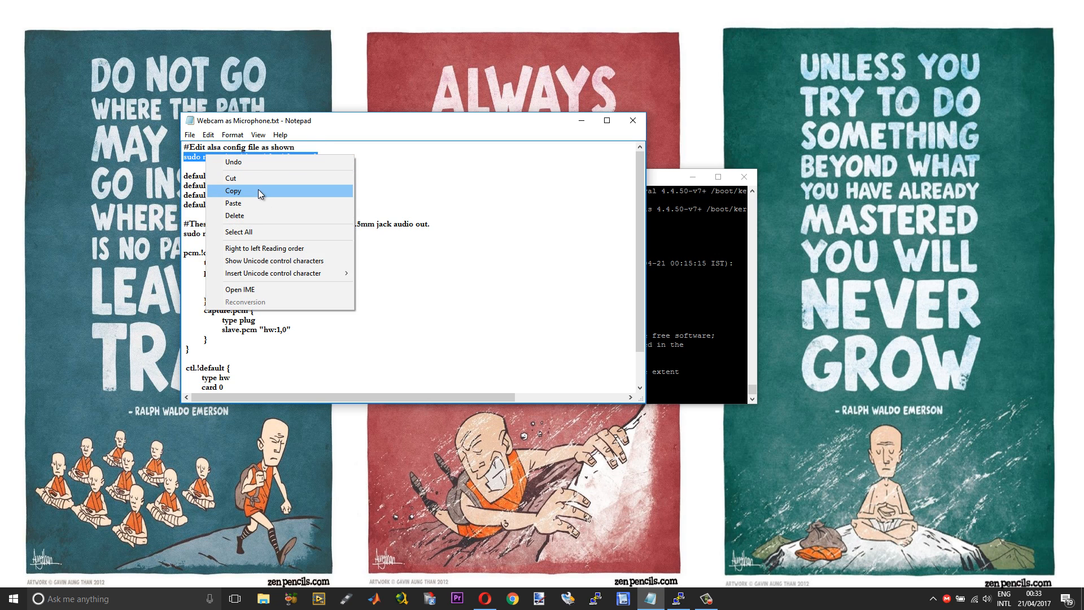
click(234, 191)
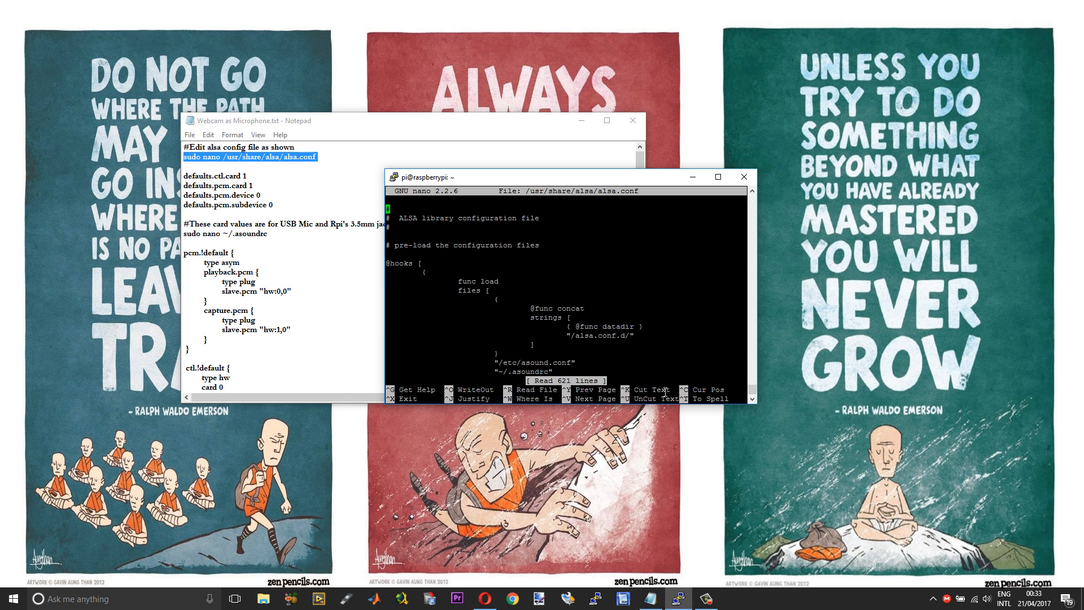
Step: Set ctl.card and pcm.card to 1 and subdevice to 0 in alsa.conf, then exit nano
scroll(down, 3)
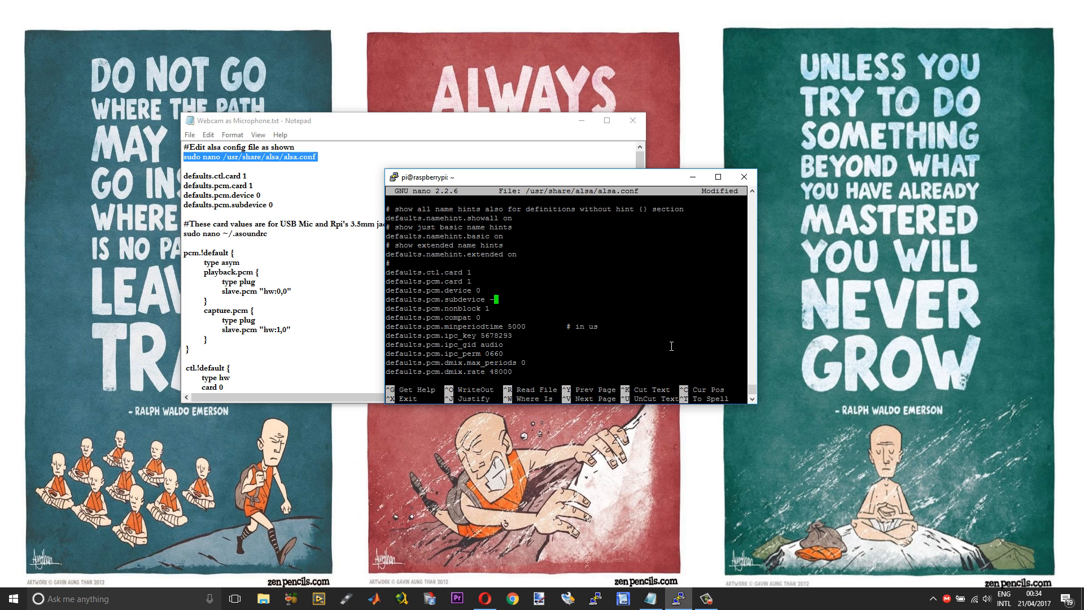
text(0)
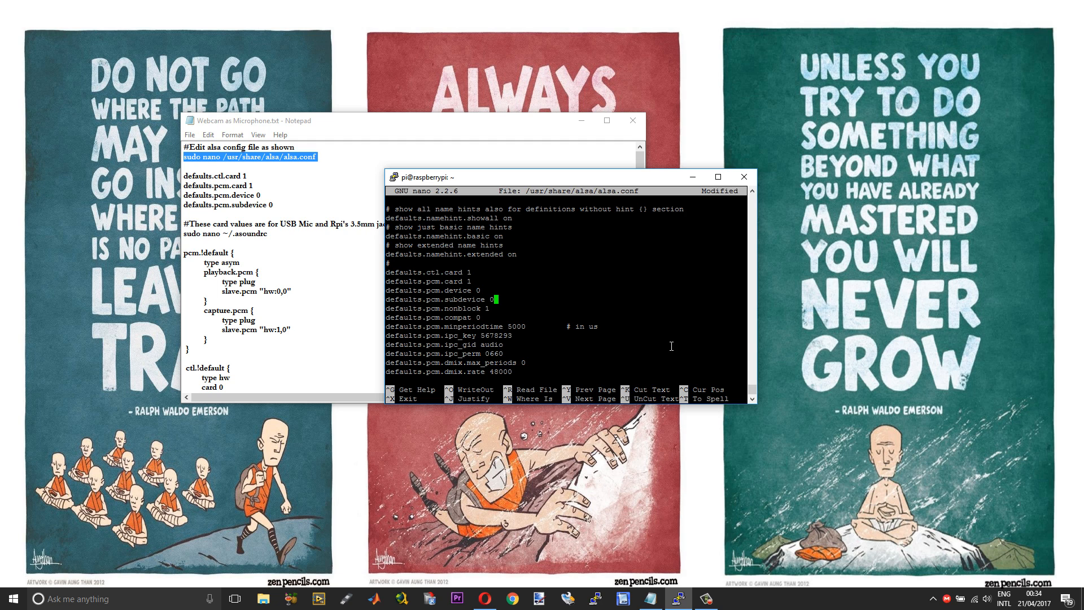
key(ctrl+x)
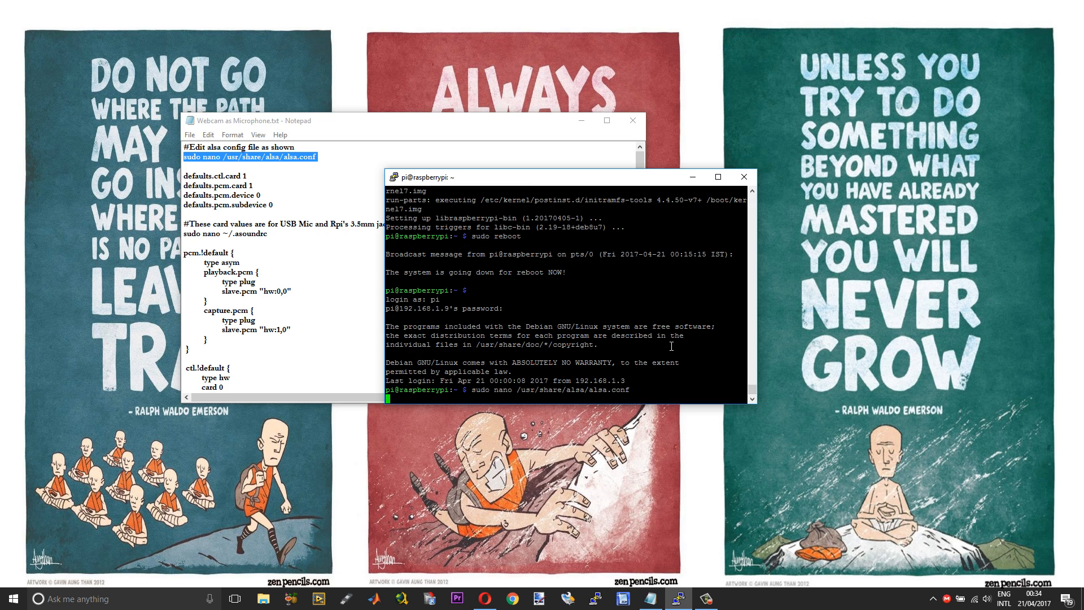
Step: Open ~/.asoundrc with sudo nano, add the pcm.!default and ctl.!default blocks, and exit
text(sudo nano ~/.asoundrc)
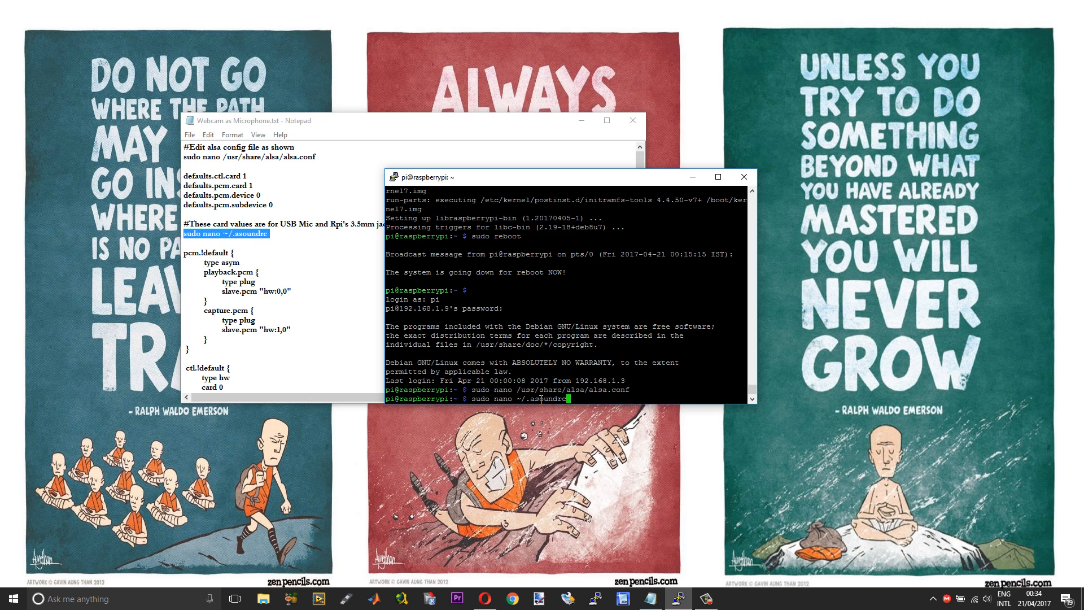
key(enter)
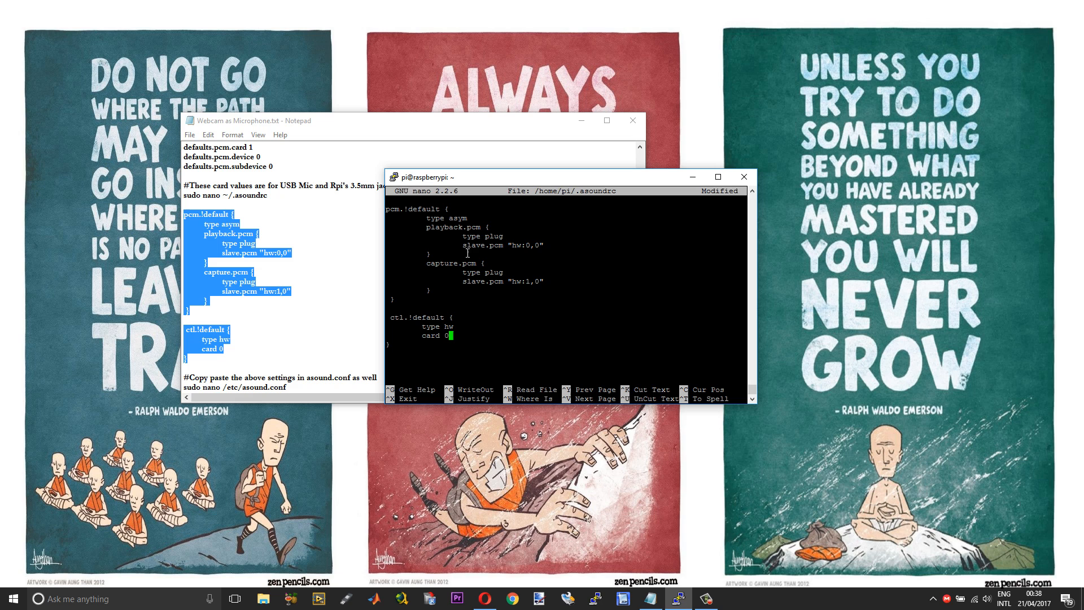
key(ctrl+x)
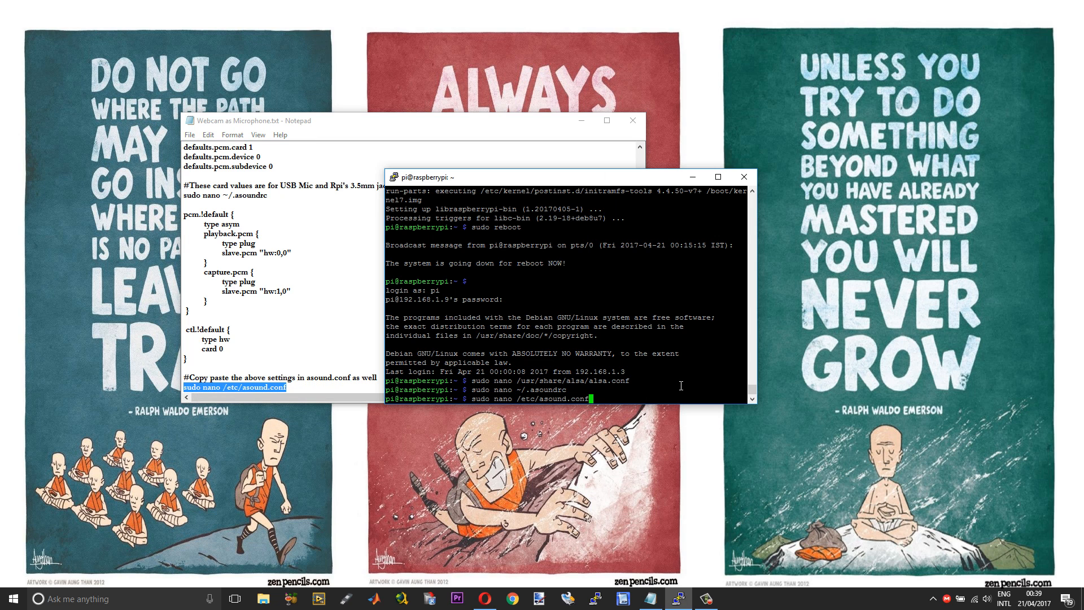
Step: Paste the asym pcm and hw ctl settings into /etc/asound.conf and reach the save prompt
key(enter)
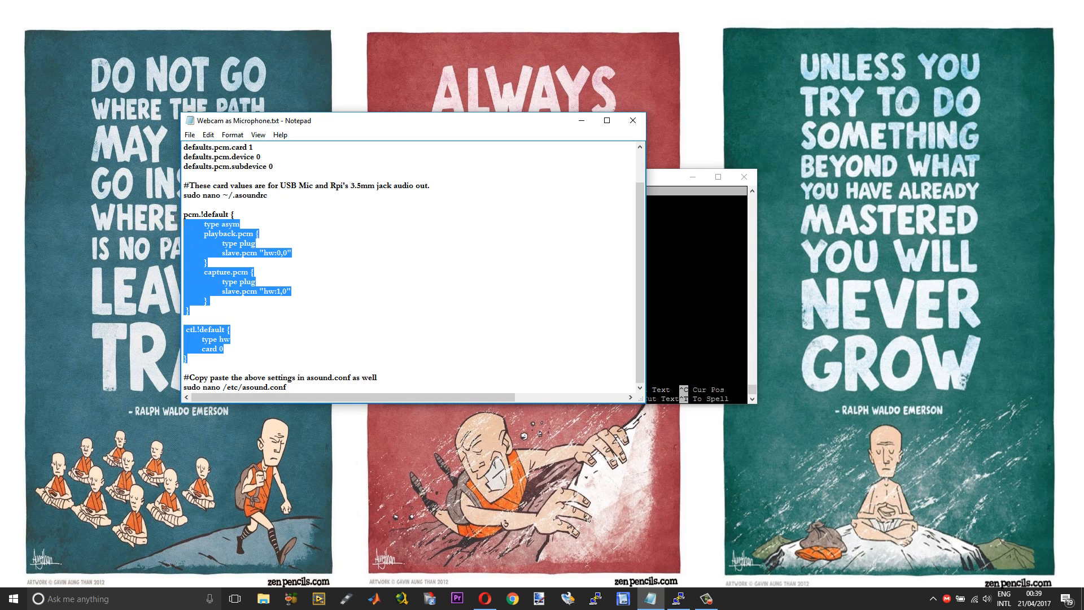
right_click(202, 230)
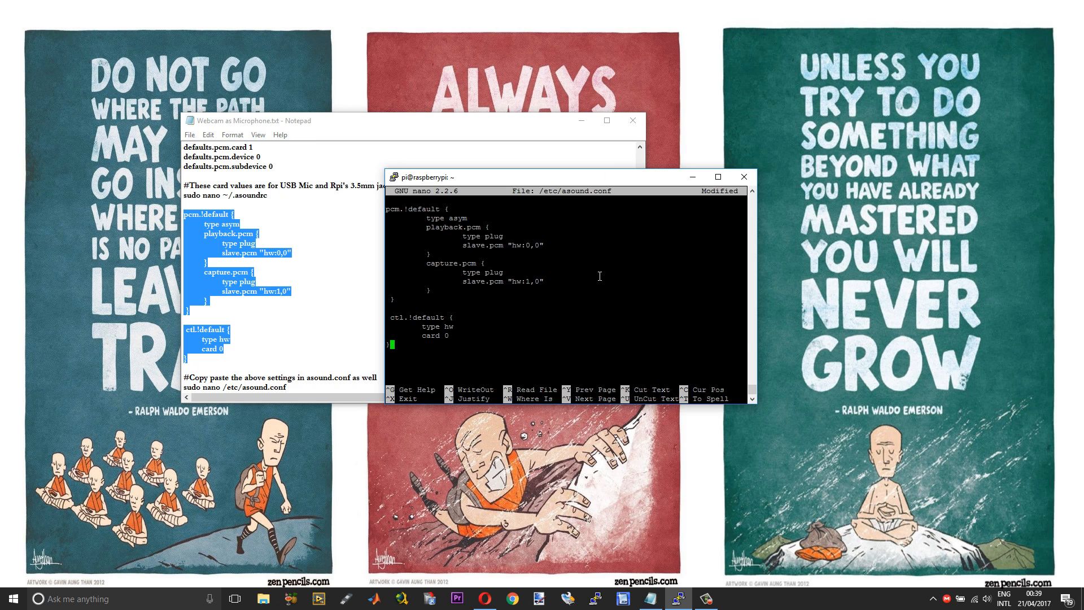
key(ctrl+x)
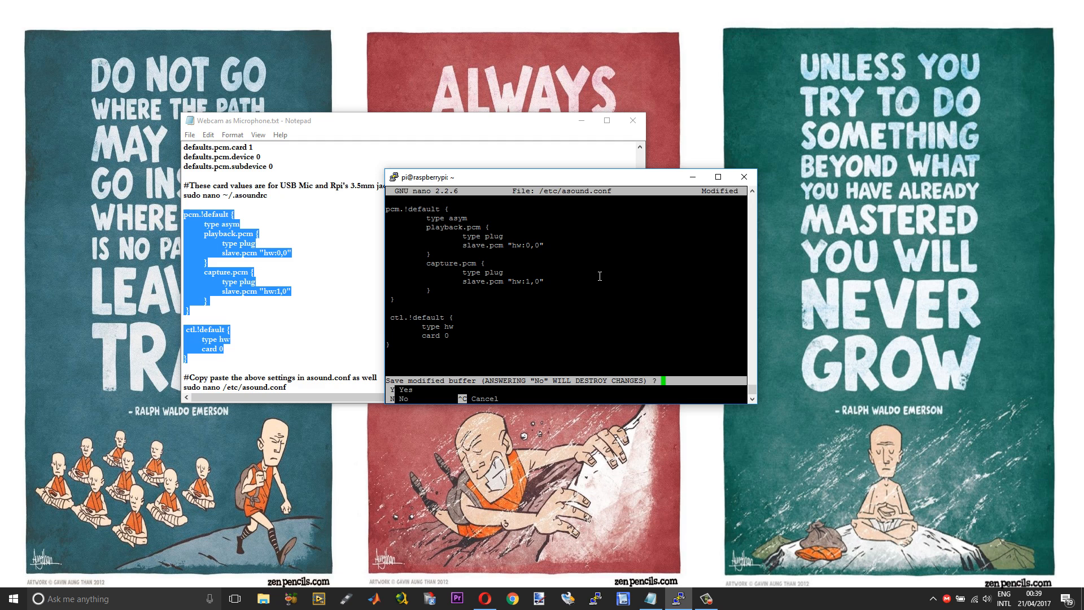